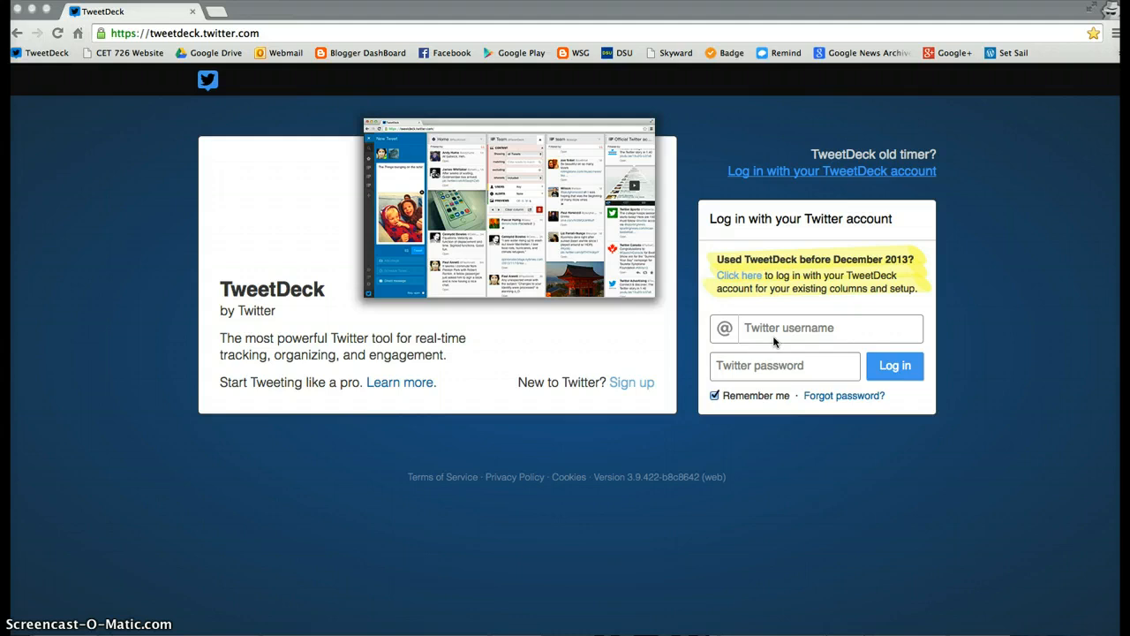
- Sign in to TweetDeck as 'dankl' with the entered password
text(danklumper)
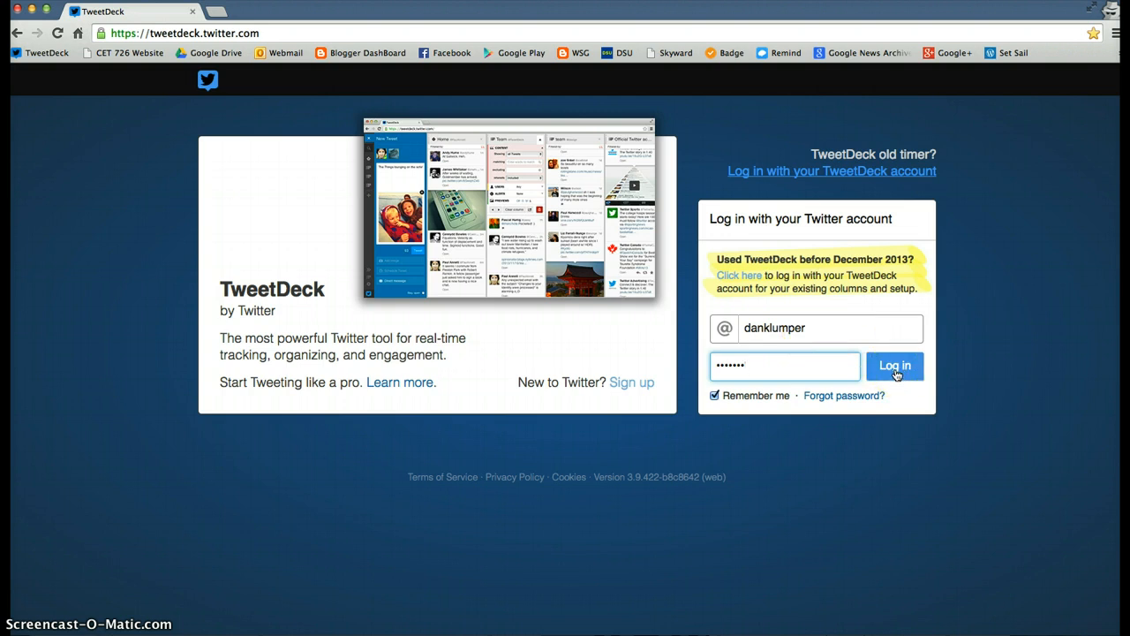
click(894, 366)
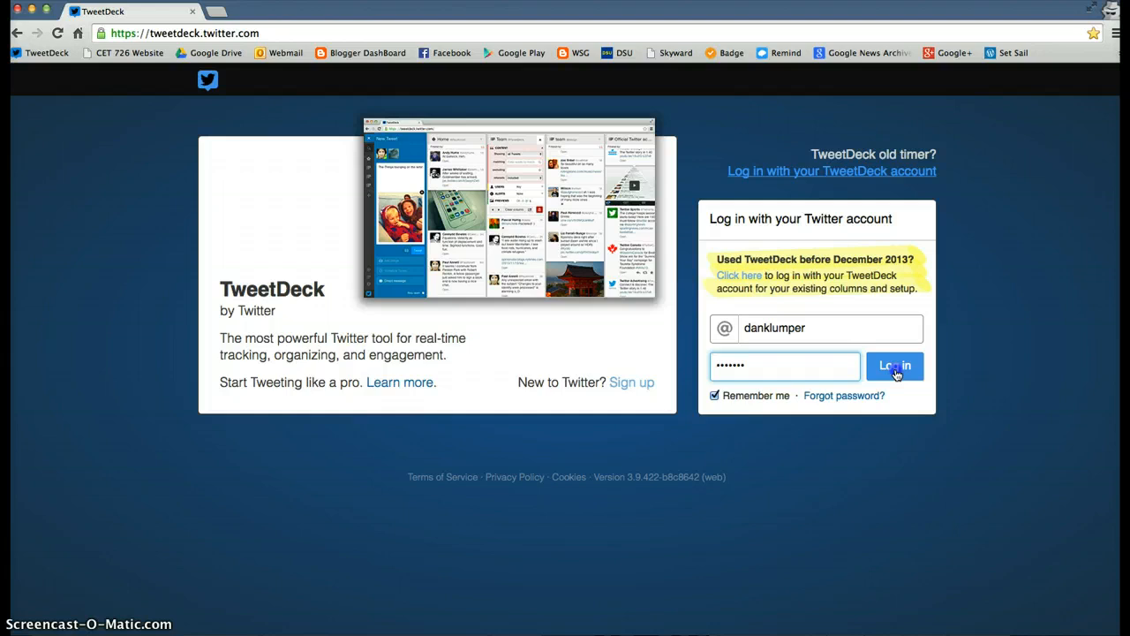
click(894, 366)
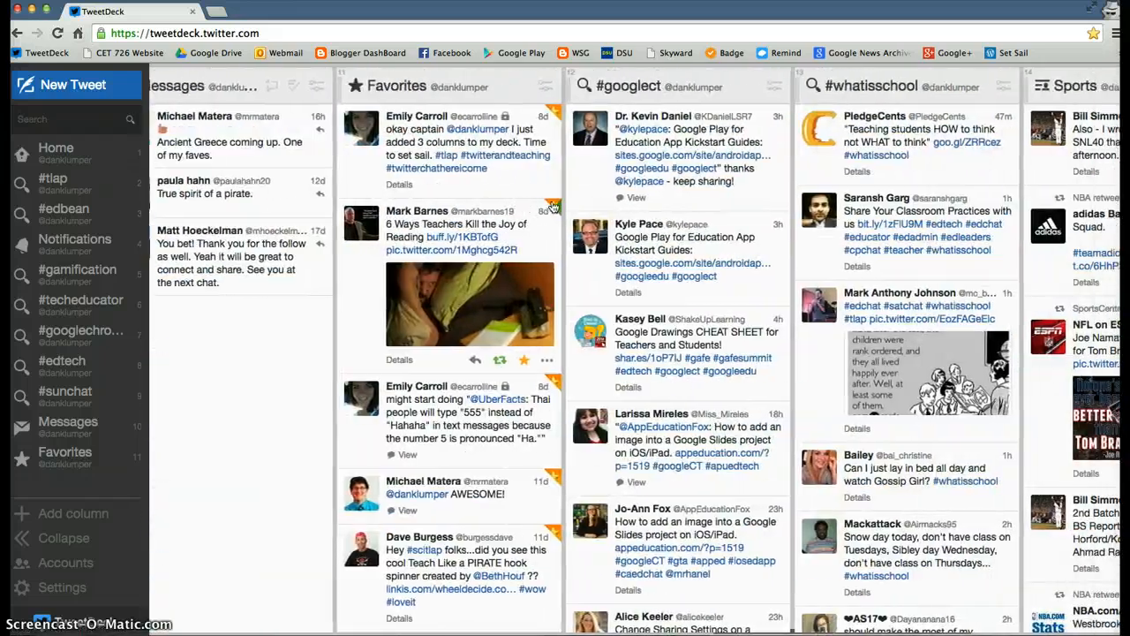
- Scroll right across the Home, #tlap, #edbean and Notifications columns
scroll(right, 3)
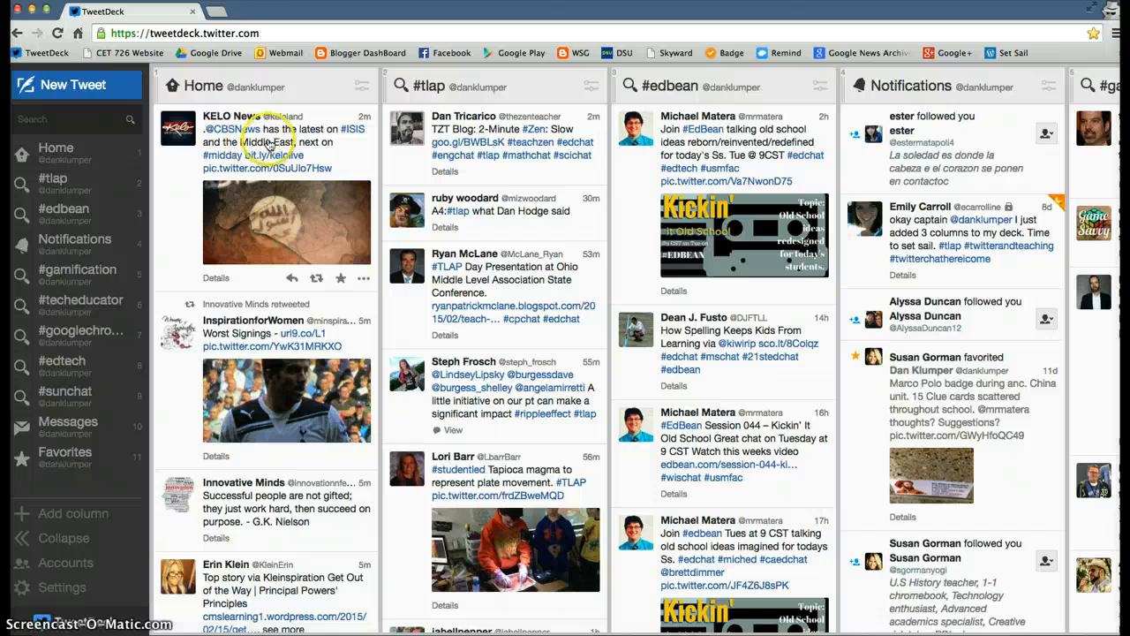
mouse_move(507, 88)
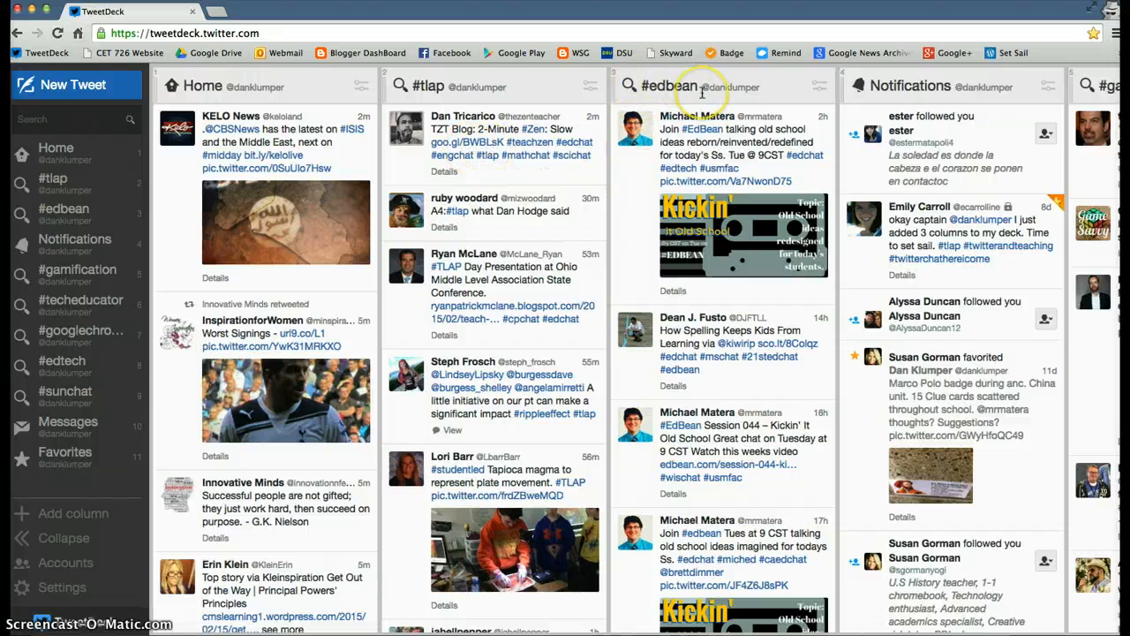
scroll(right, 3)
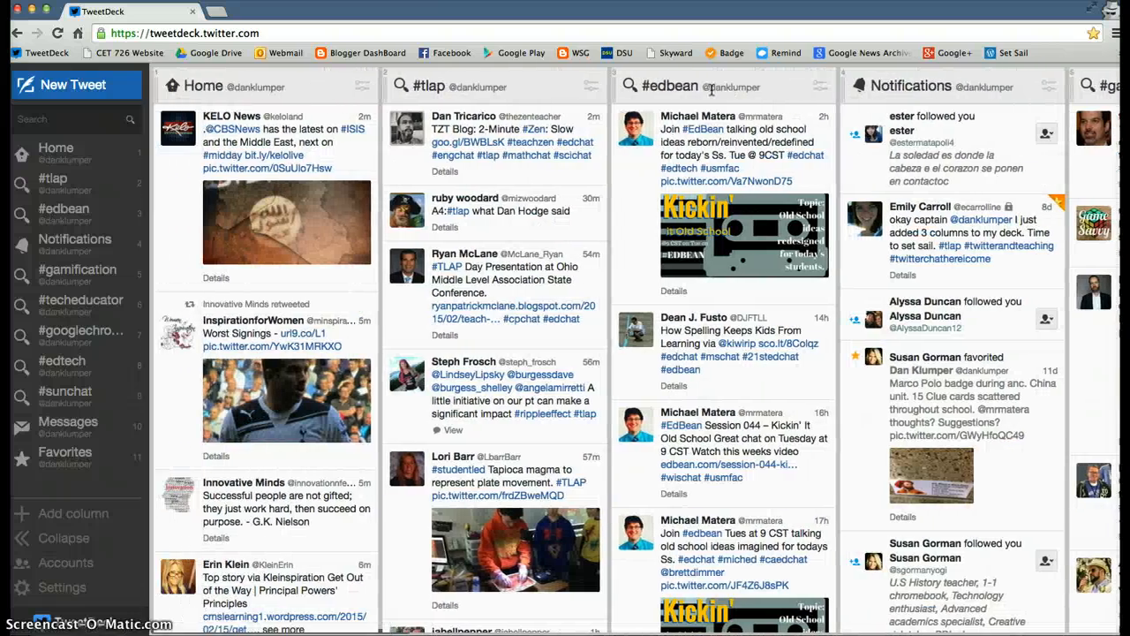
mouse_move(296, 62)
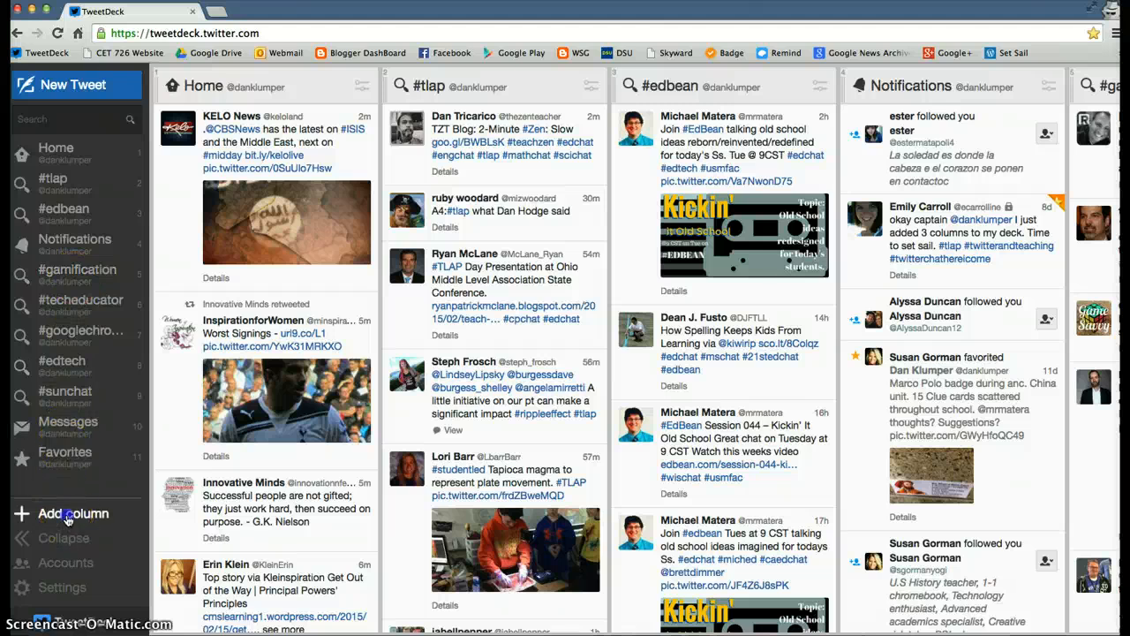
- Review the Add column choices, such as Home, Search, Notifications and Messages
click(73, 513)
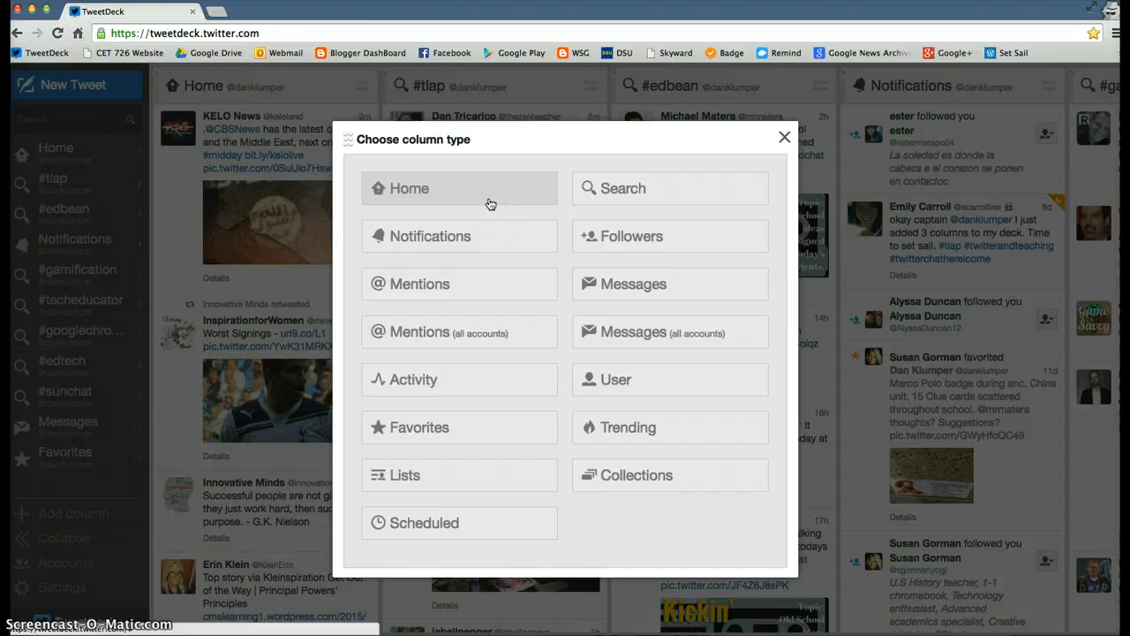
mouse_move(459, 236)
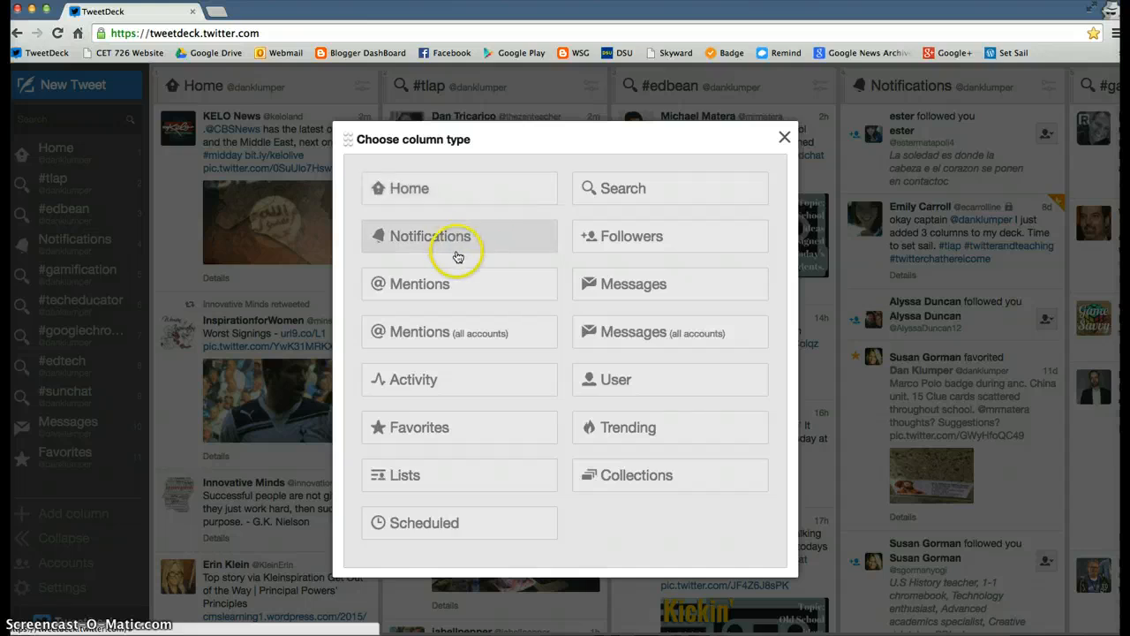
mouse_move(457, 284)
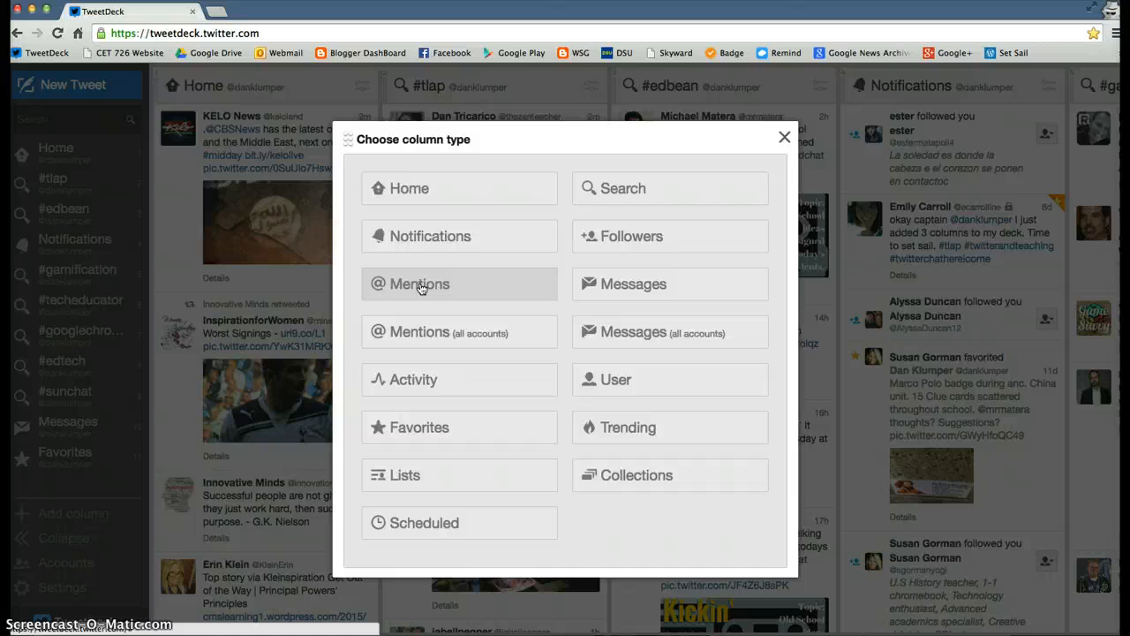
mouse_move(428, 284)
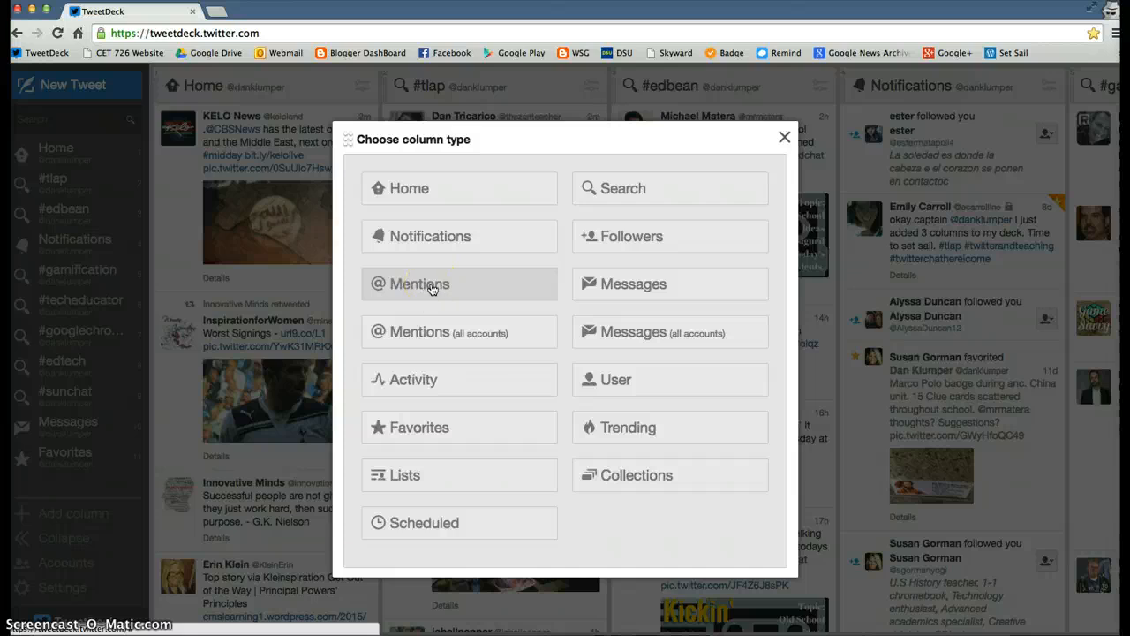
mouse_move(457, 406)
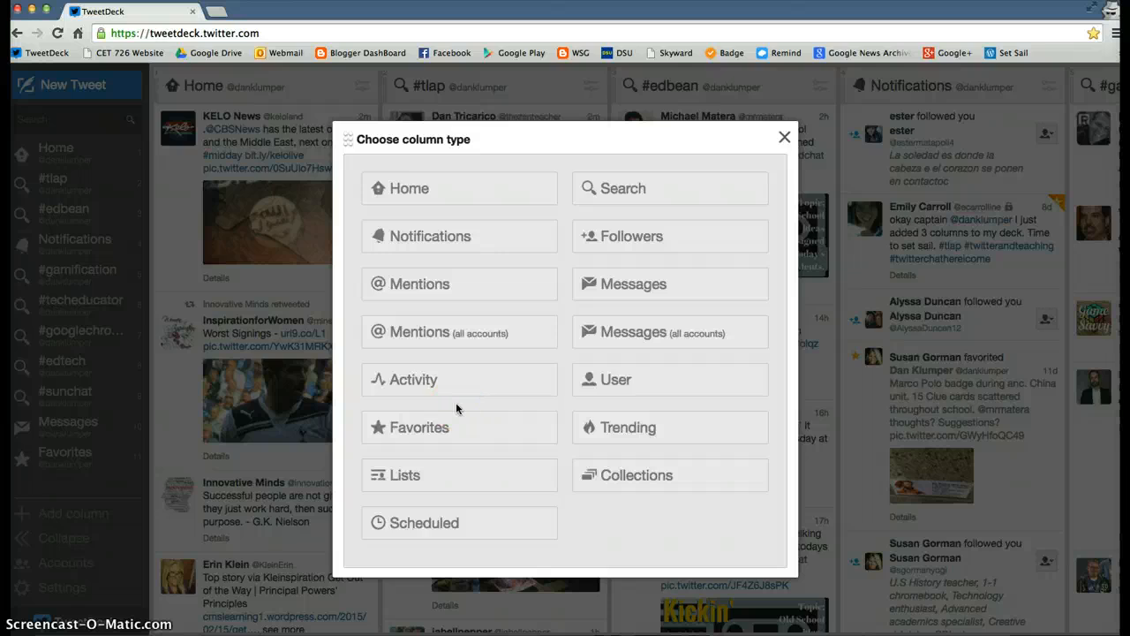
mouse_move(642, 194)
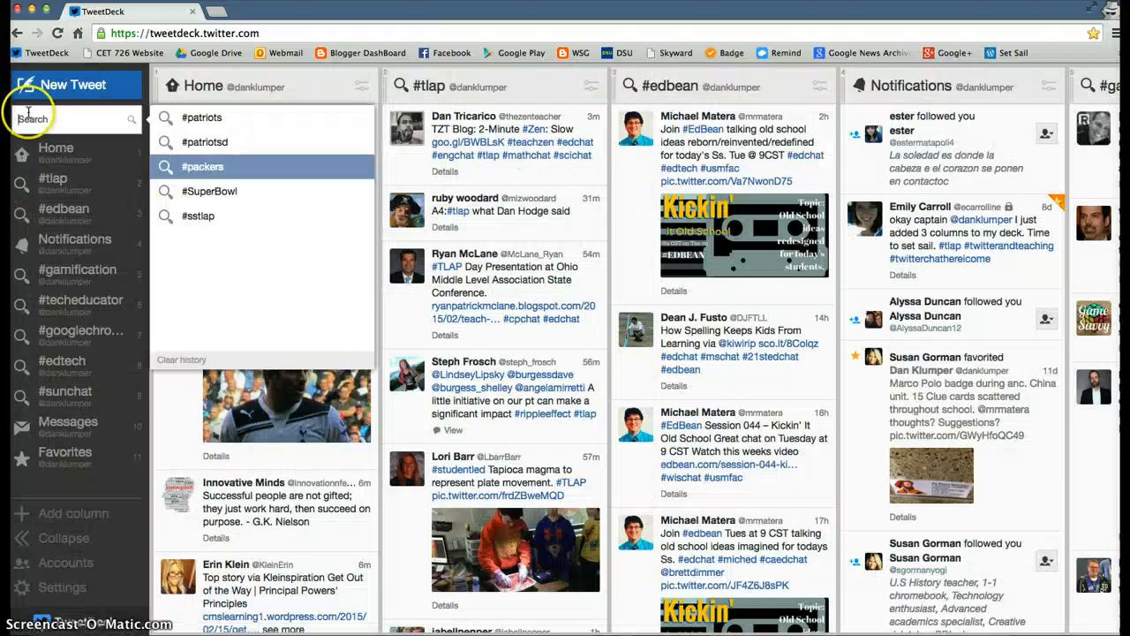
- Search for #bvtlap and add the results as a new column
text(#)
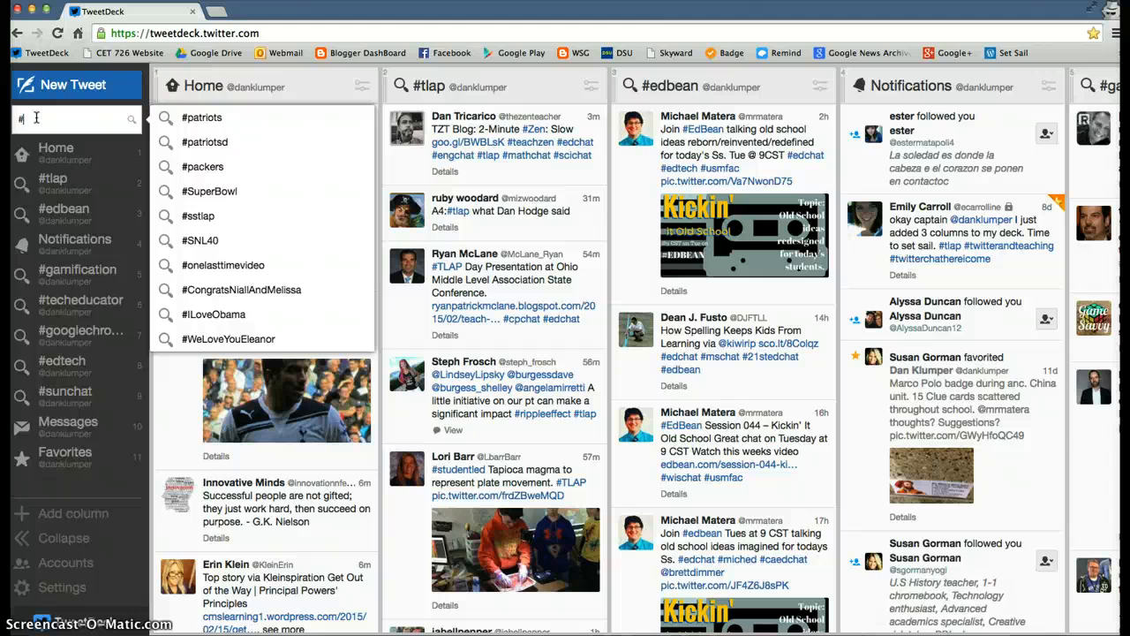
text(bvtlap)
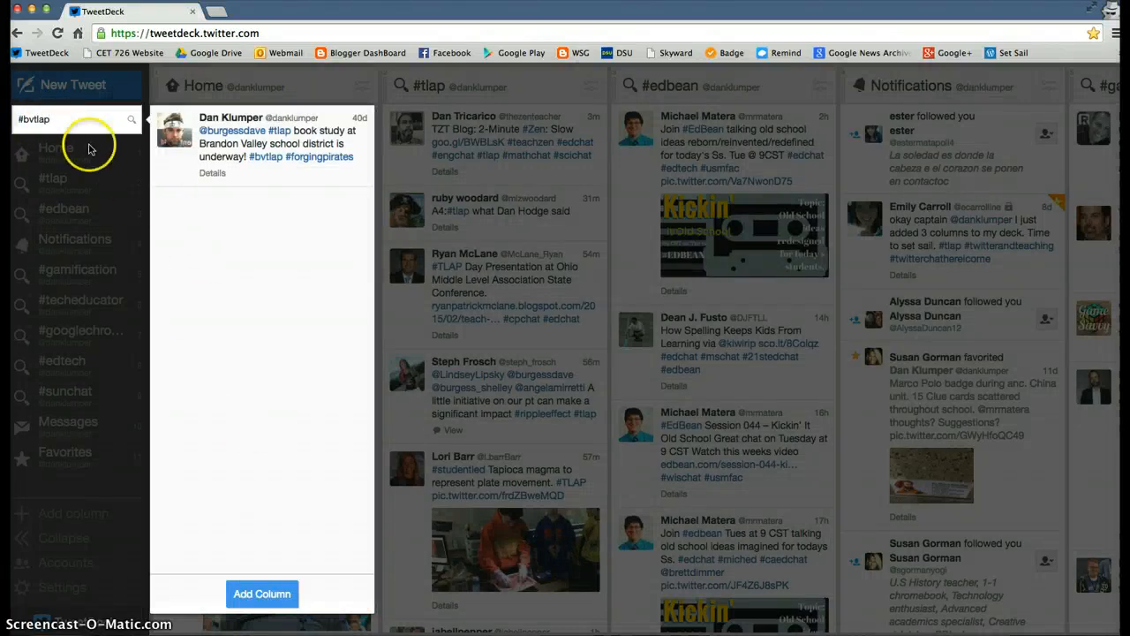
mouse_move(261, 594)
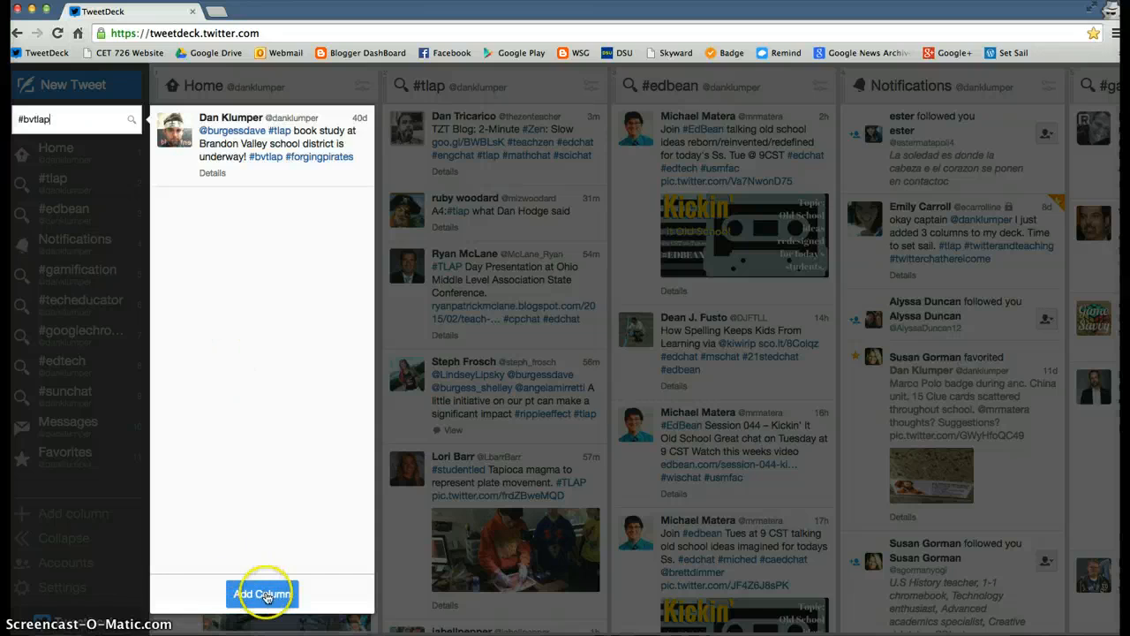
click(261, 594)
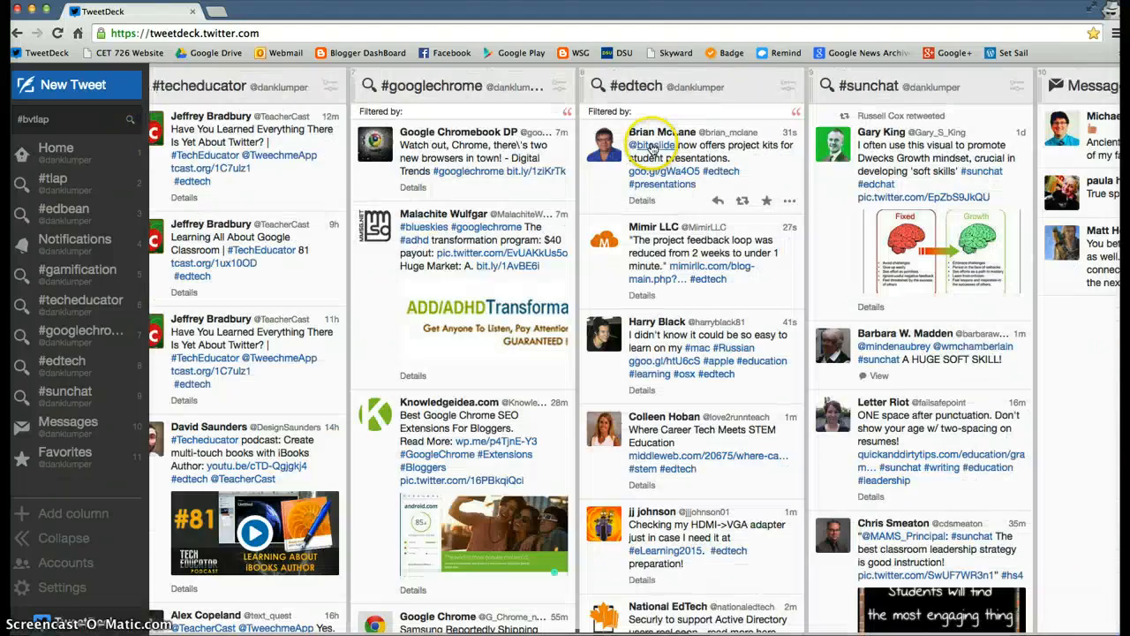
scroll(right, 3)
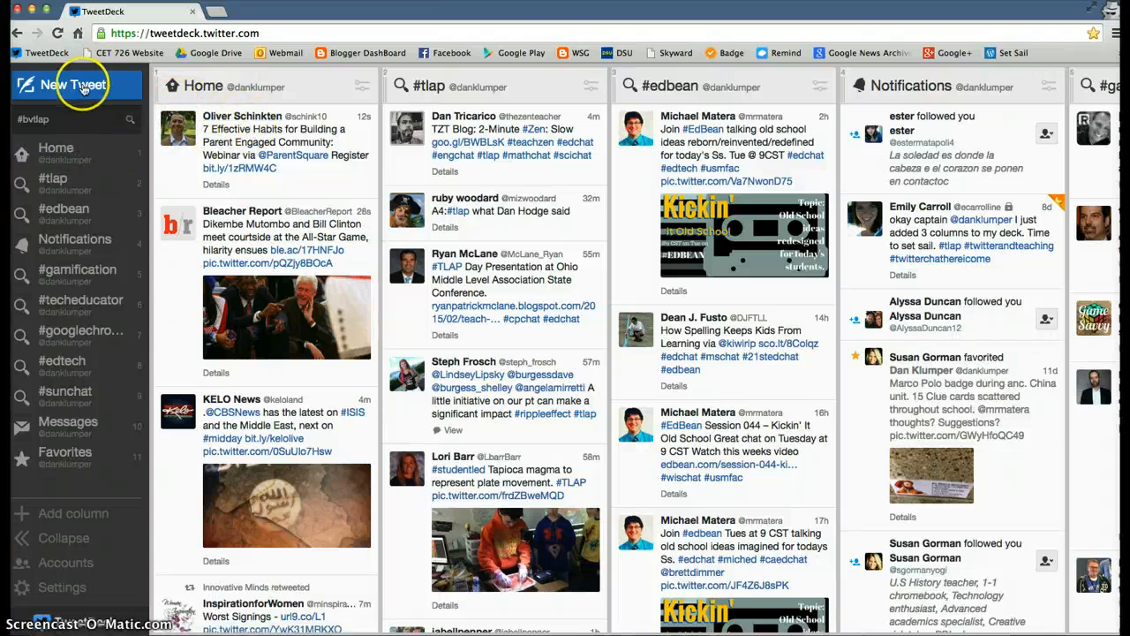
- Draft a new tweet reading 'Hey!' without posting it
click(75, 84)
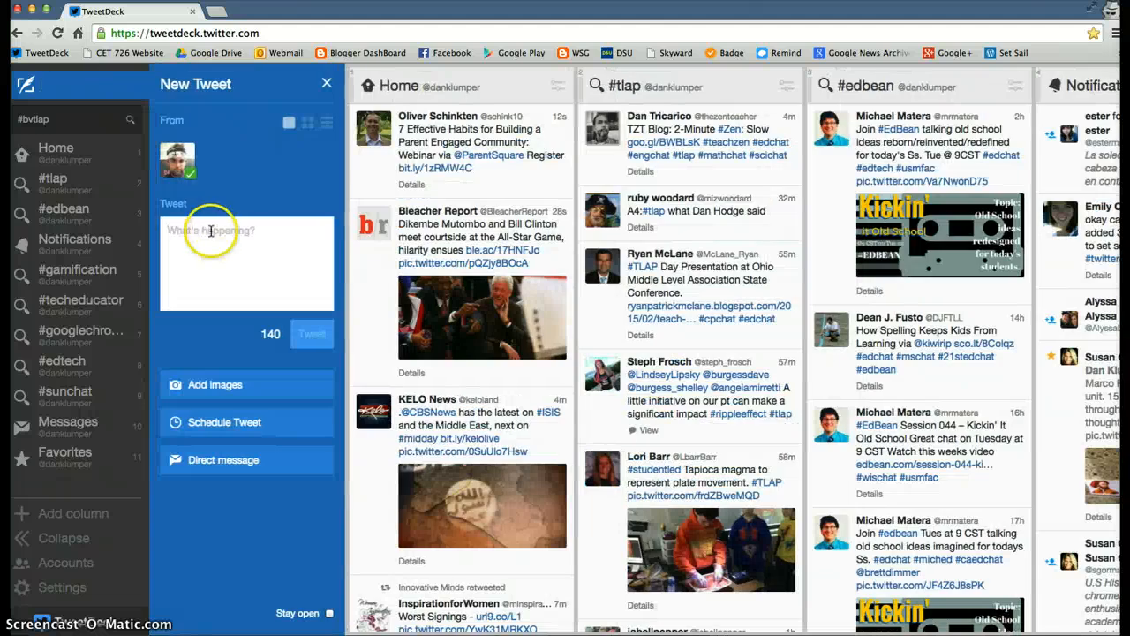
text(Hey)
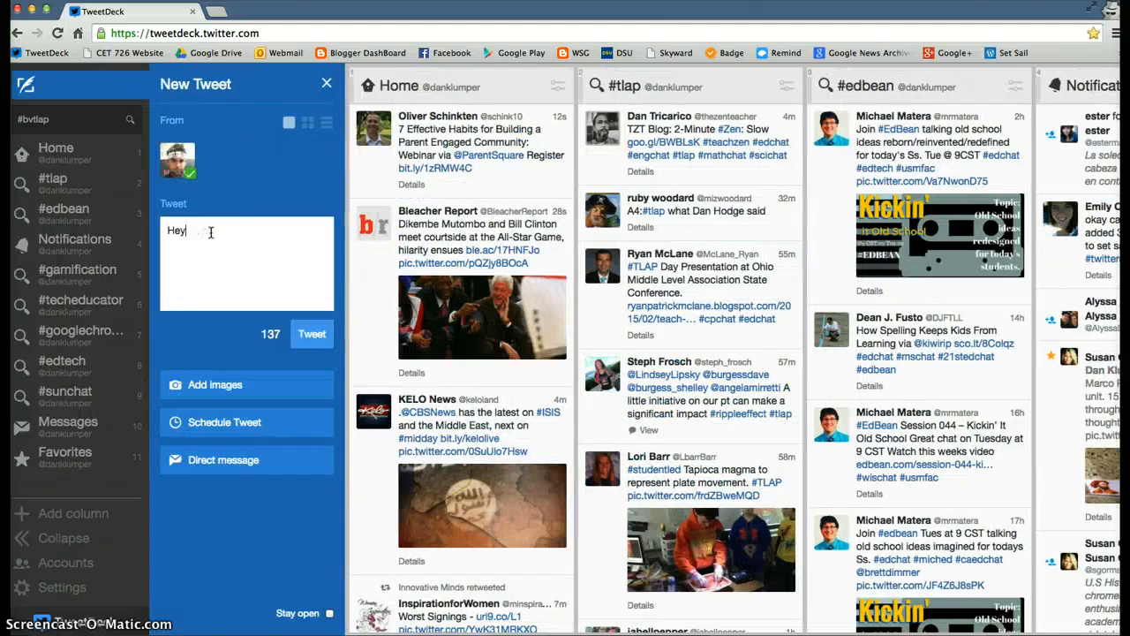
text(!)
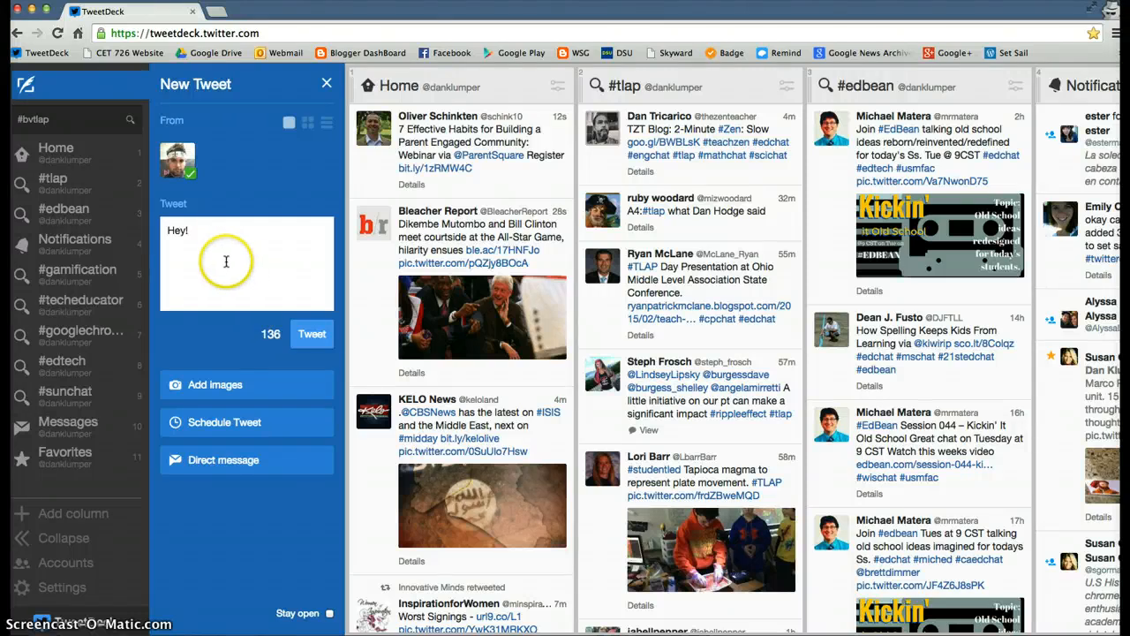
mouse_move(215, 384)
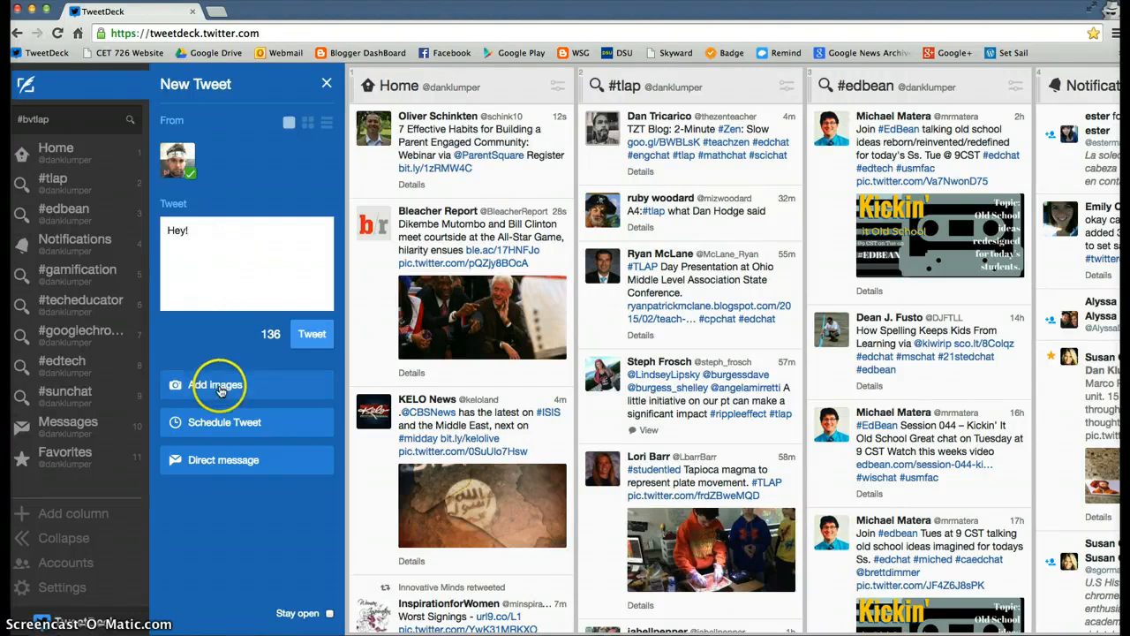